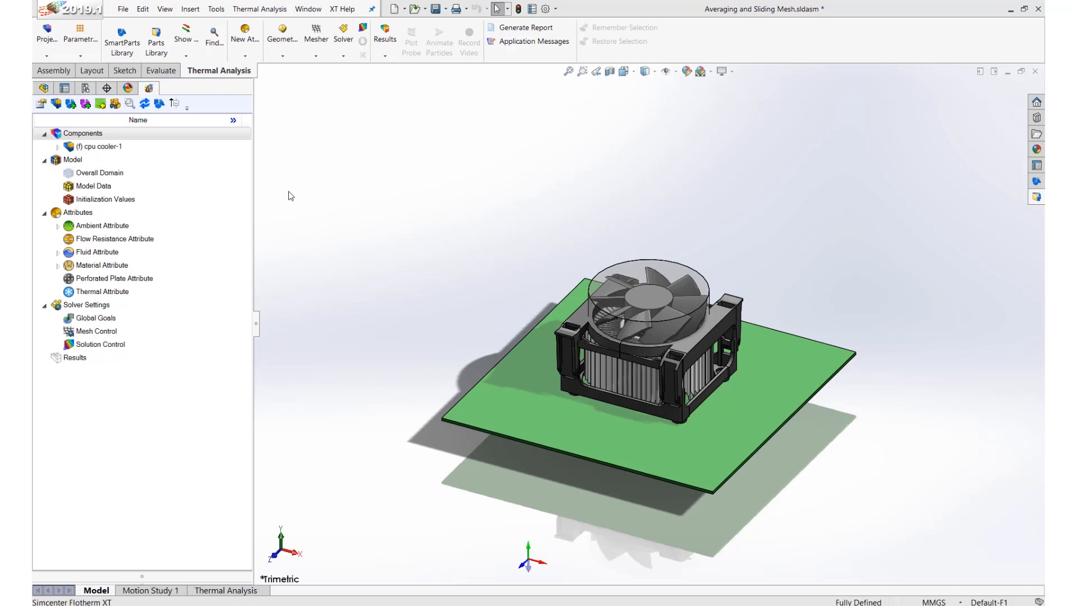
mouse_move(255, 195)
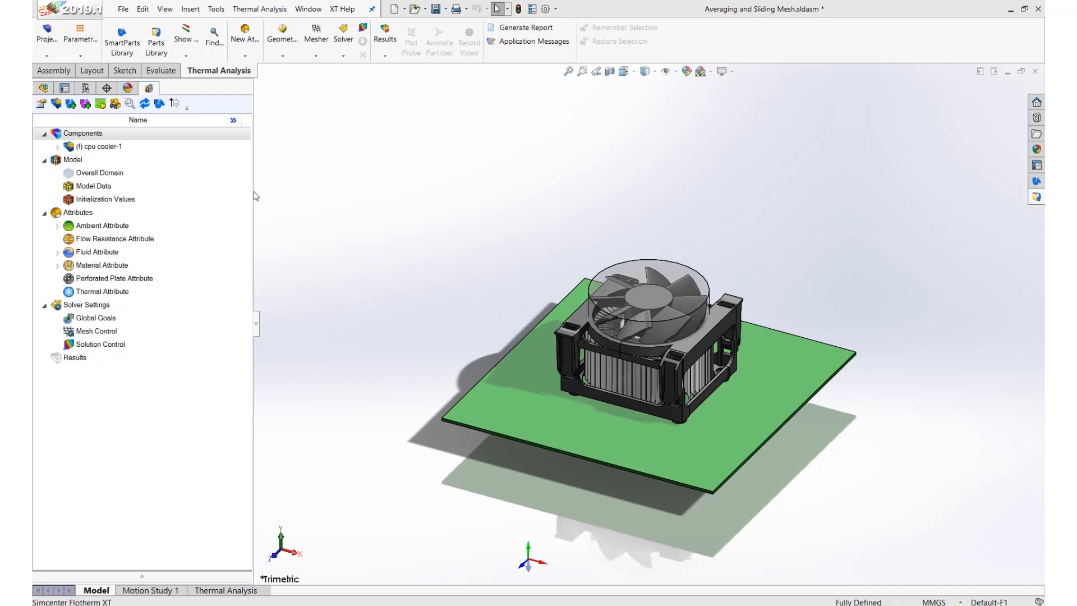
mouse_move(93, 186)
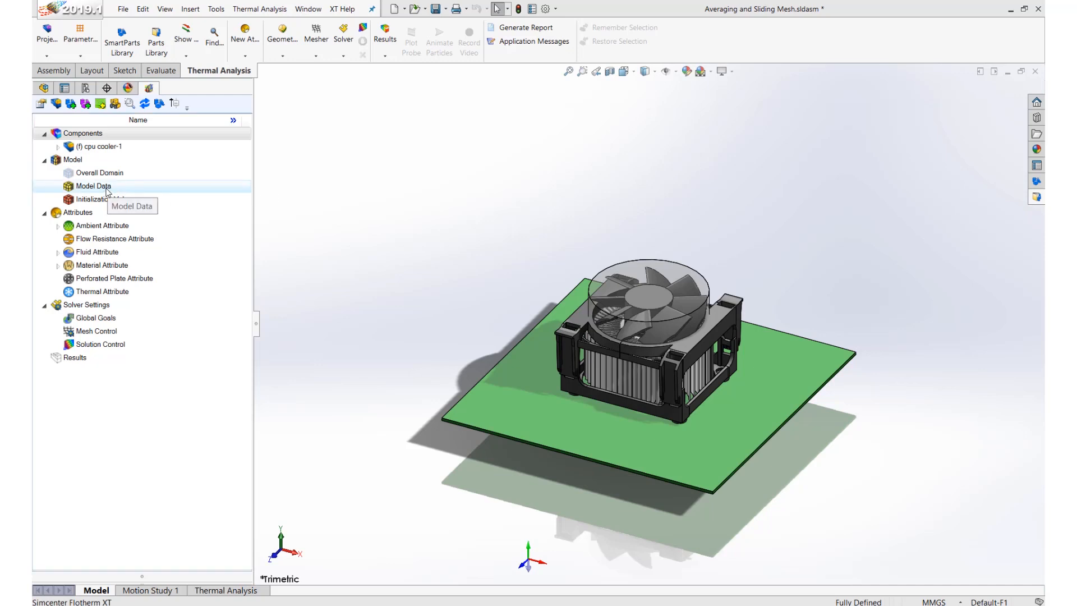
- Show the context menu for the Model Data item in the Thermal Analysis tree
right_click(92, 186)
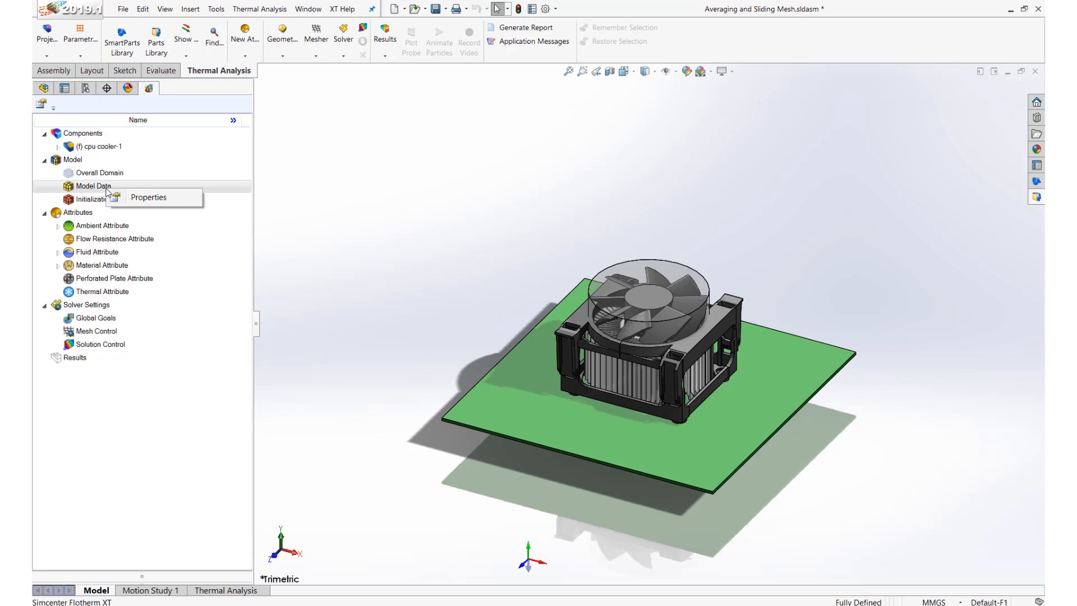
mouse_move(148, 198)
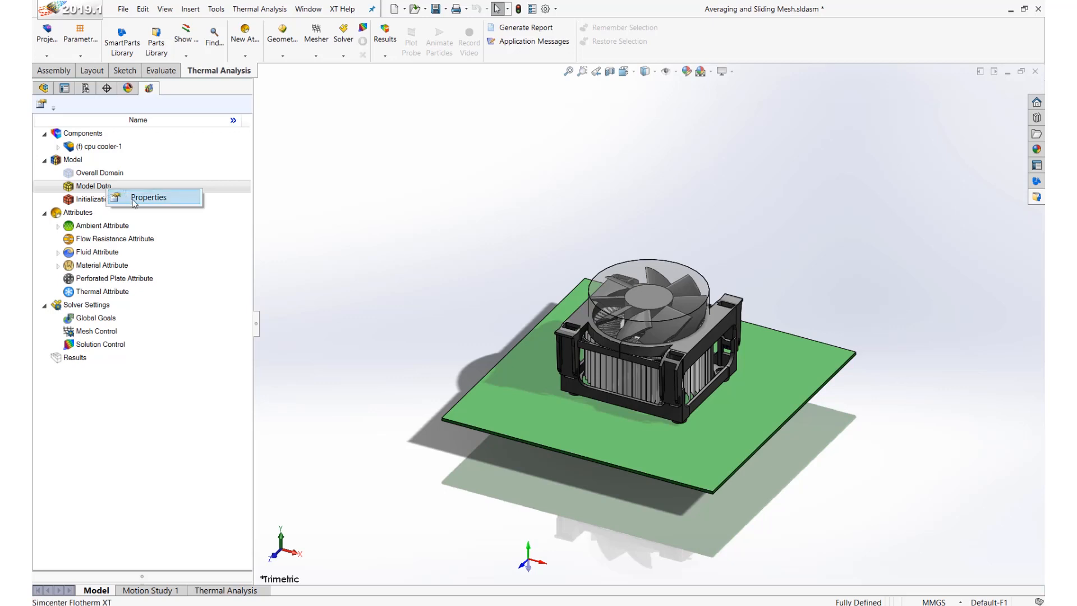
- Review the Model Data properties and the available Steady State Rotation Type options
left_click(148, 197)
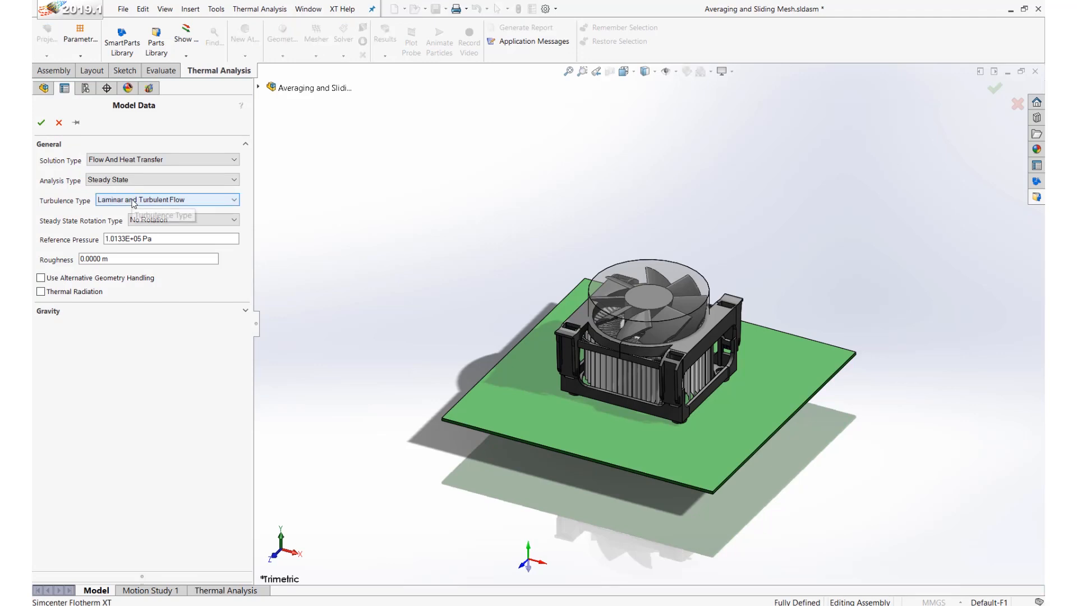
mouse_move(137, 185)
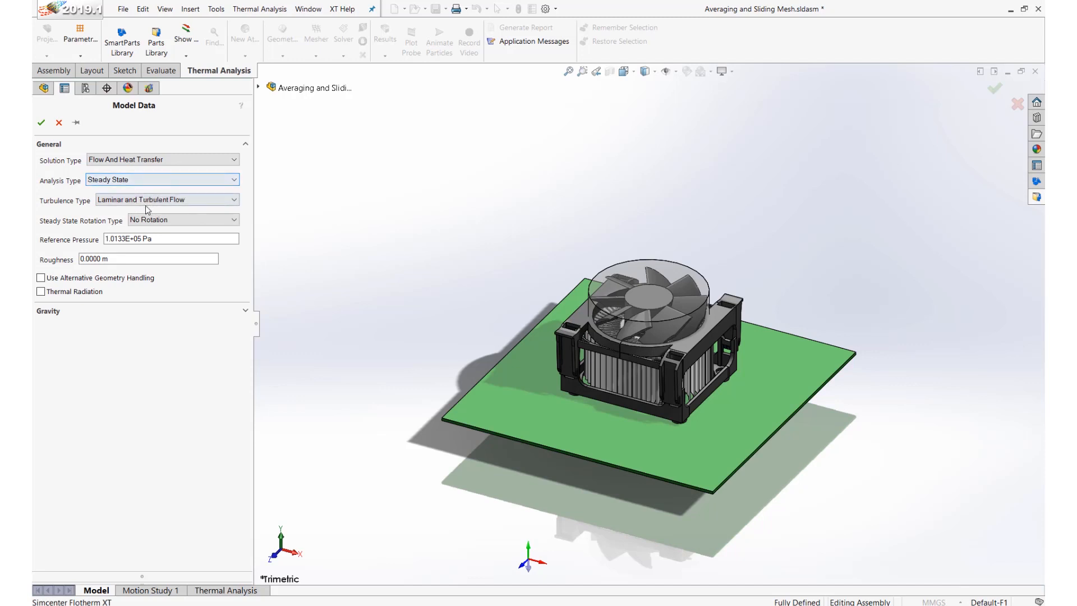
left_click(181, 220)
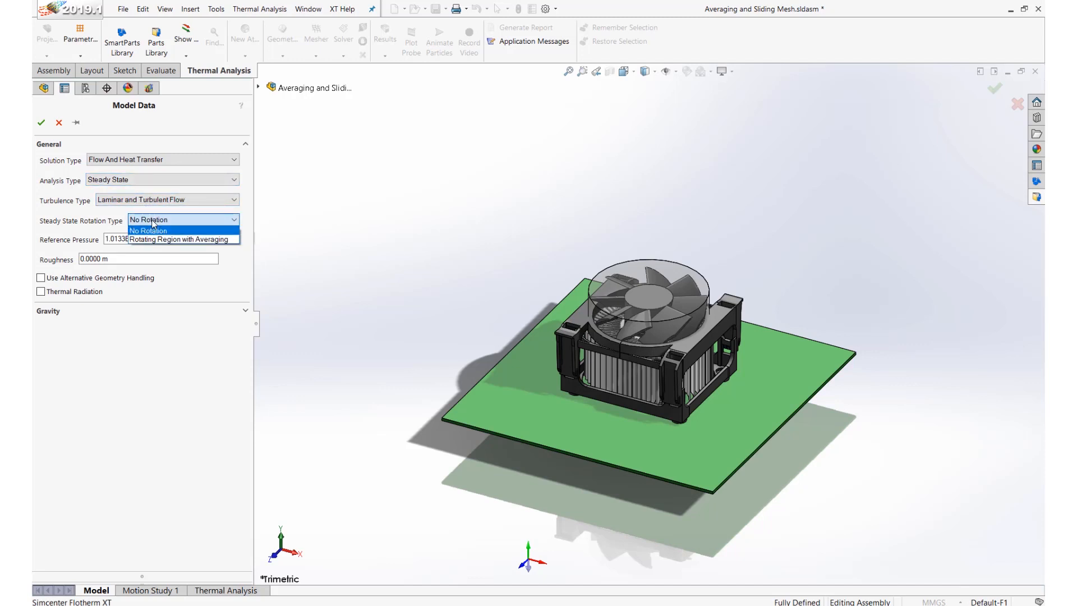
mouse_move(152, 239)
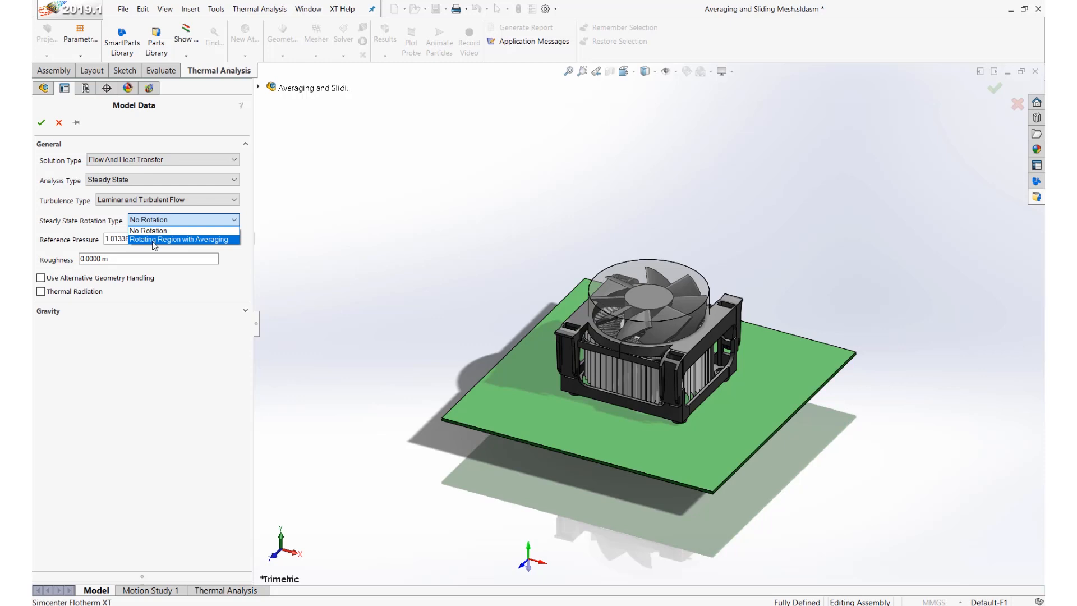
left_click(148, 230)
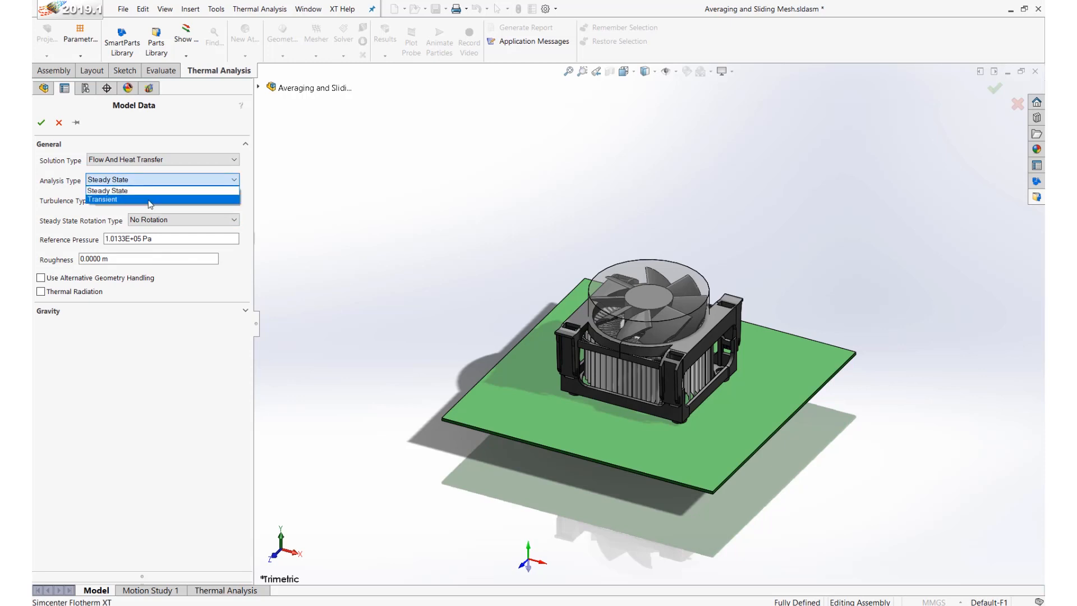
- Set Analysis Type to Transient with Rotating Region with Sliding as the rotation type
left_click(102, 200)
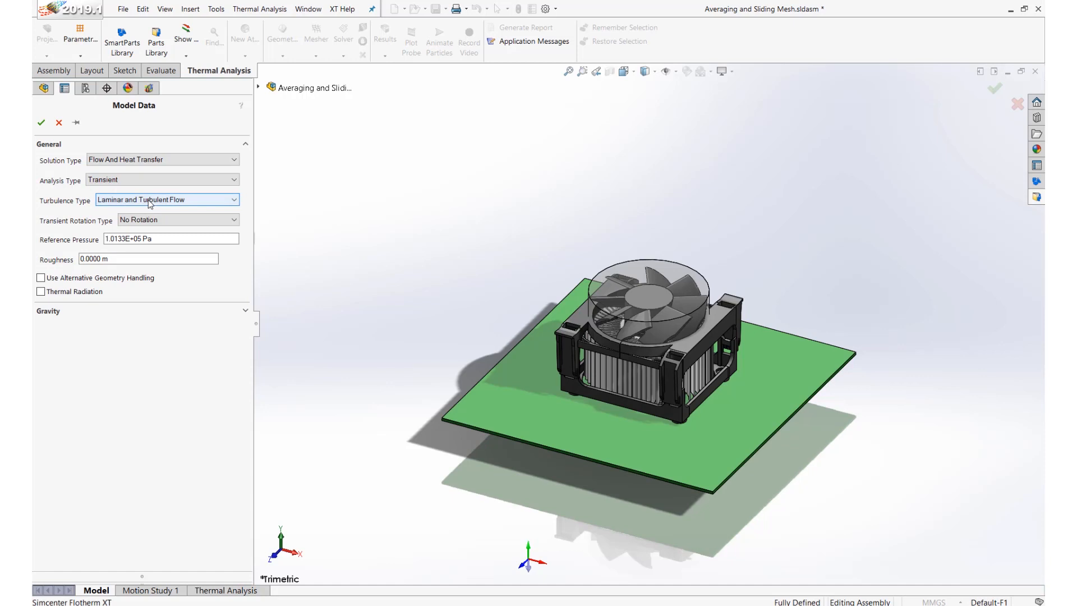
mouse_move(148, 199)
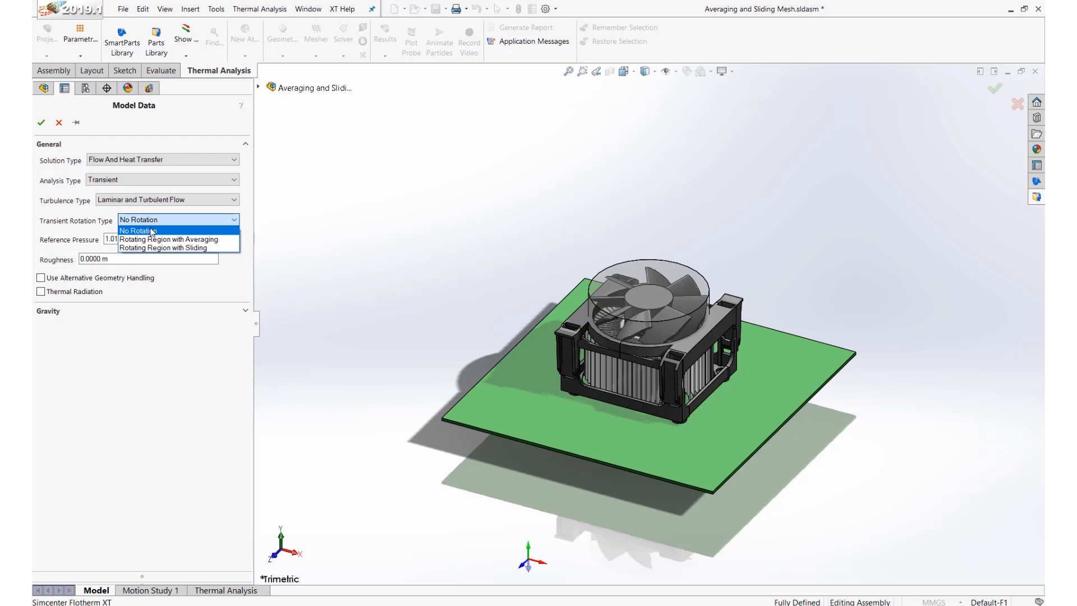
mouse_move(168, 239)
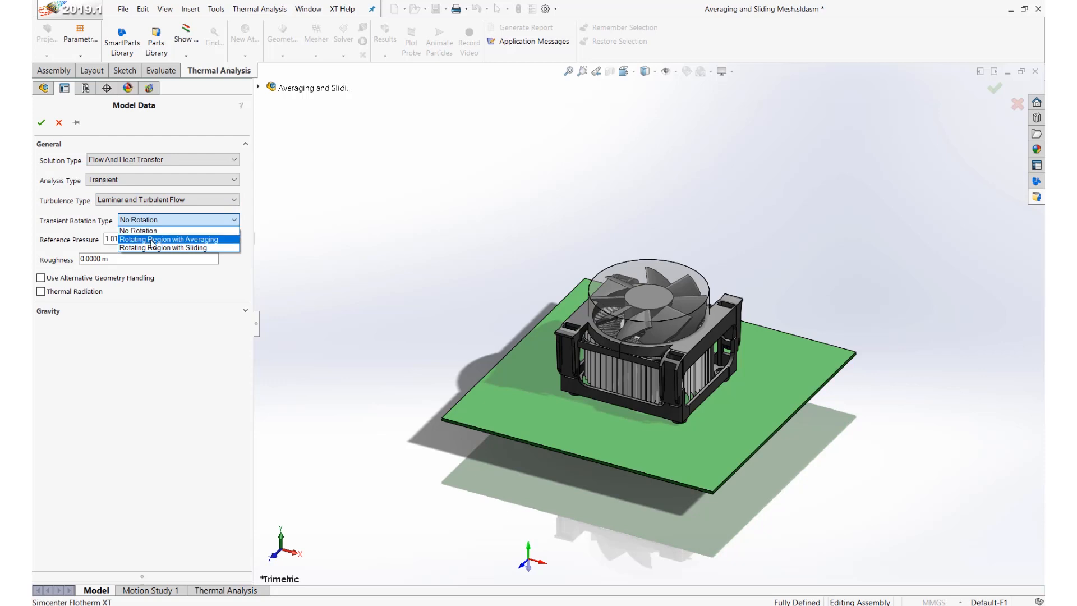
mouse_move(162, 247)
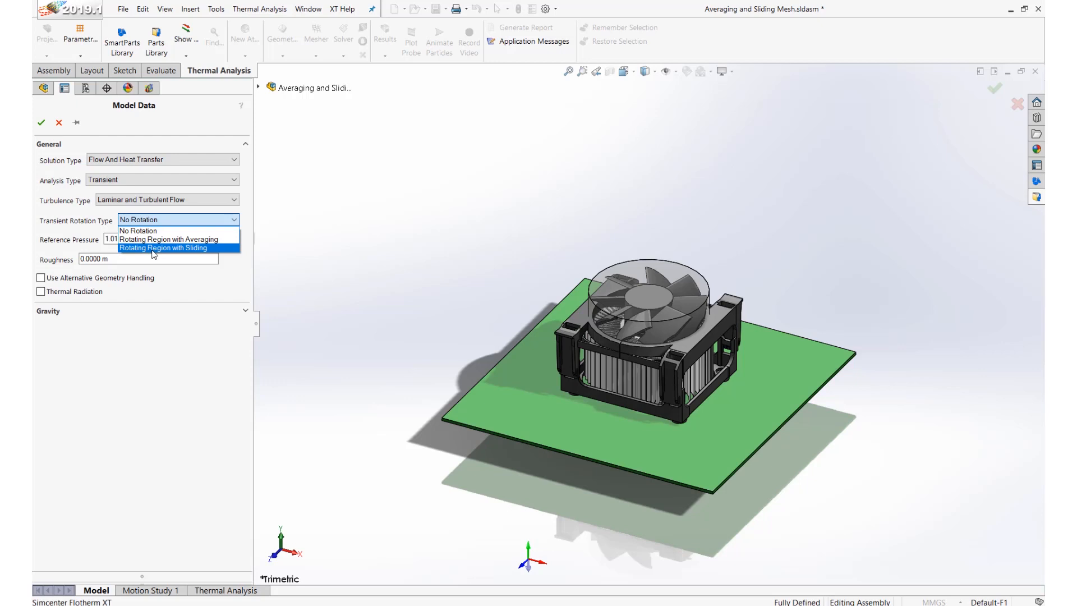
left_click(164, 248)
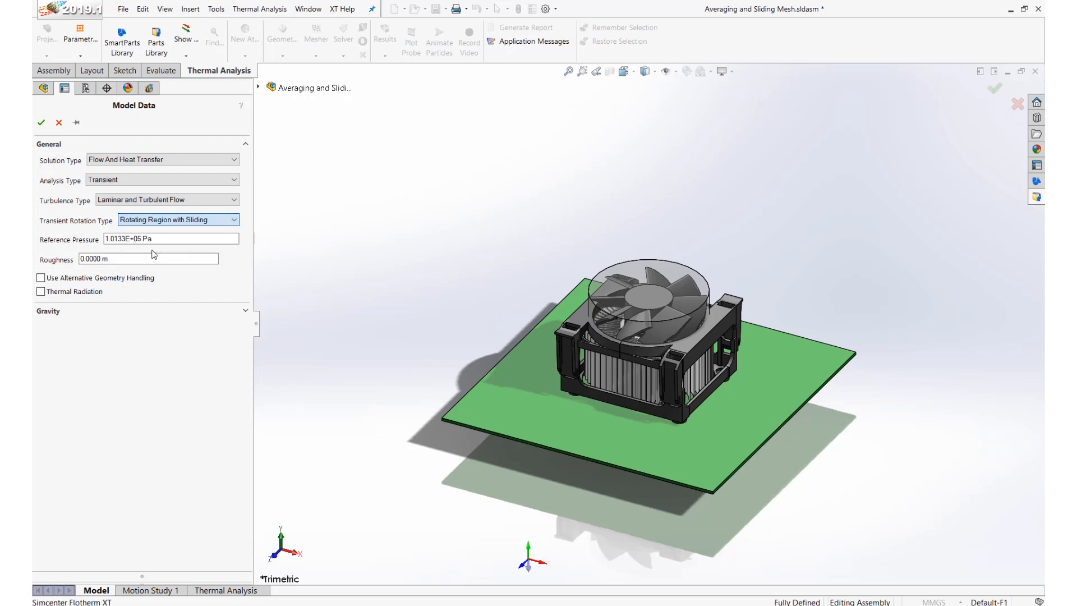